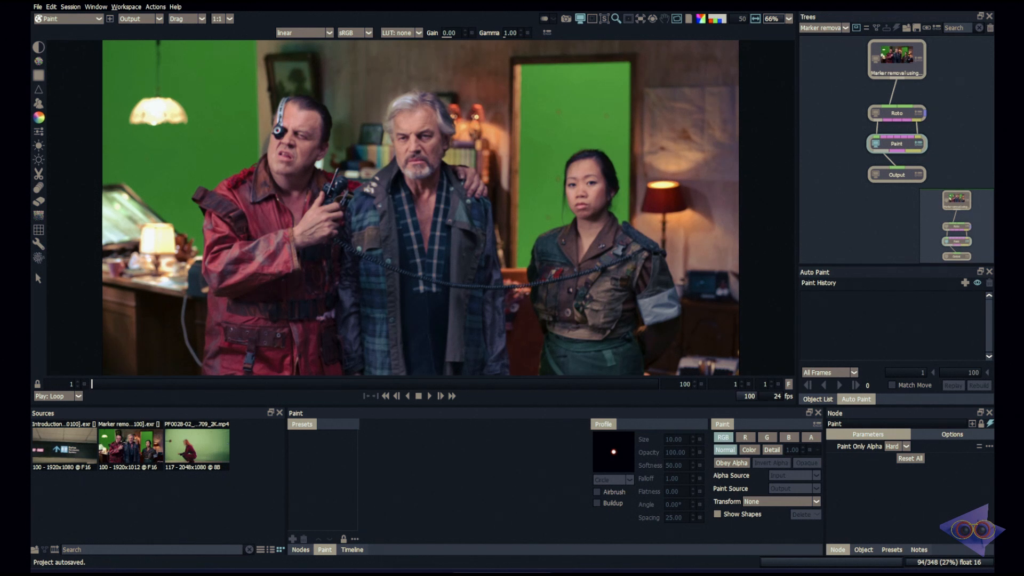
- Add an Inpaint node with Circle 1 in Layer 1 keyed across the whole shot
{"action": "left_click", "coordinate": [429, 395]}
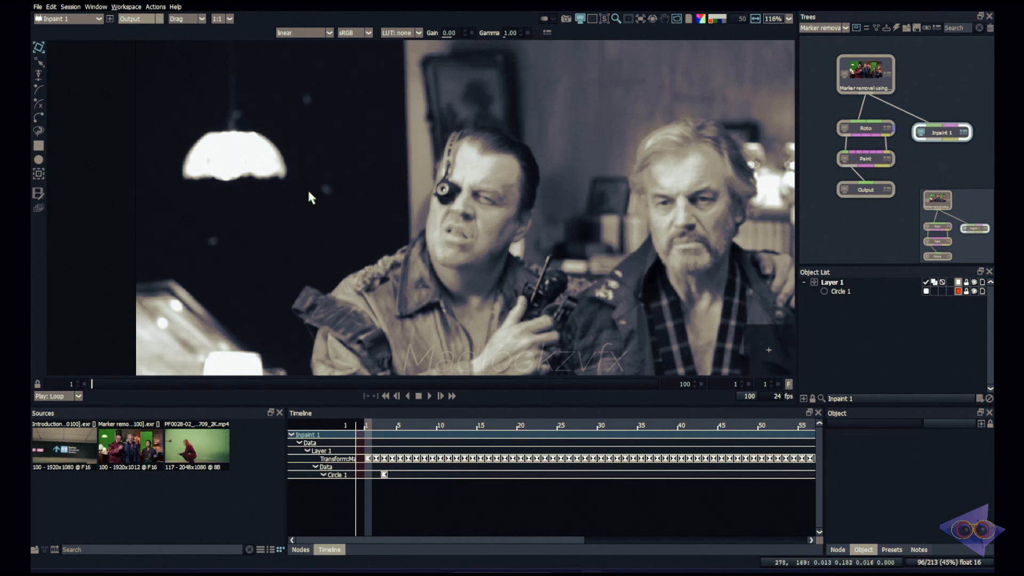
- Point-track the marker near the lamp in the Roto node, reading the red channel
{"action": "left_click", "coordinate": [865, 127]}
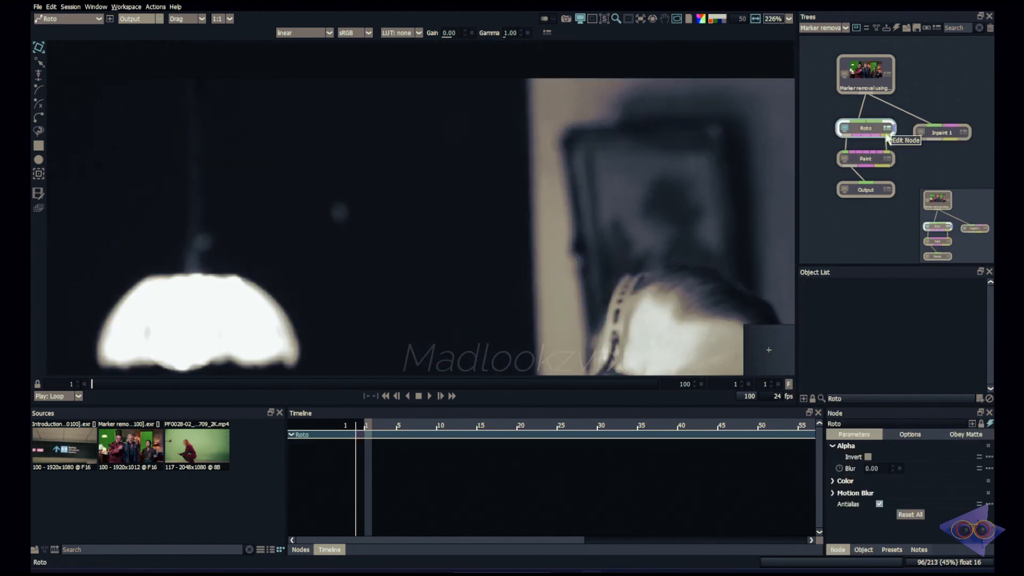
{"action": "left_click", "coordinate": [560, 441]}
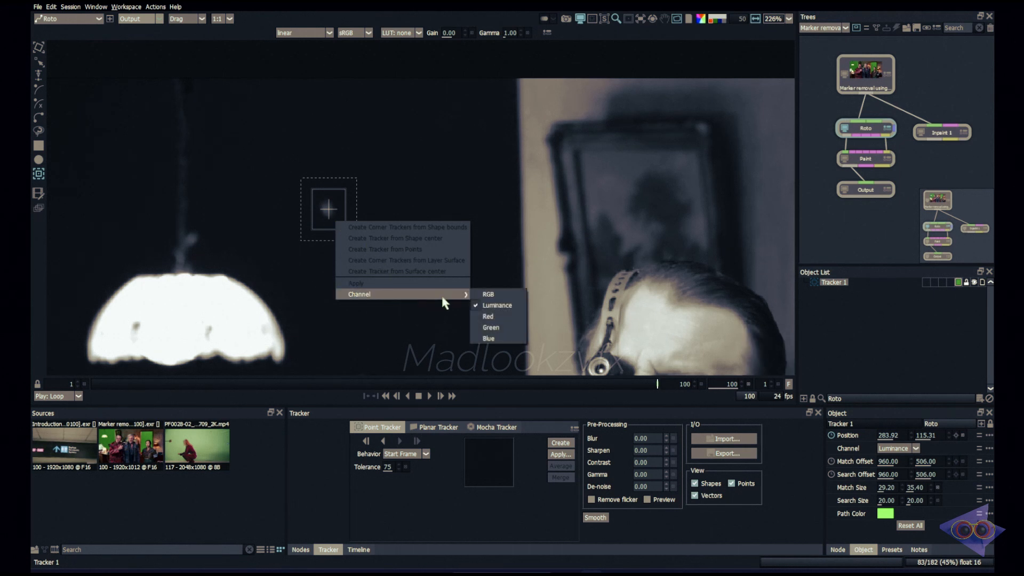
{"action": "mouse_move", "coordinate": [487, 317]}
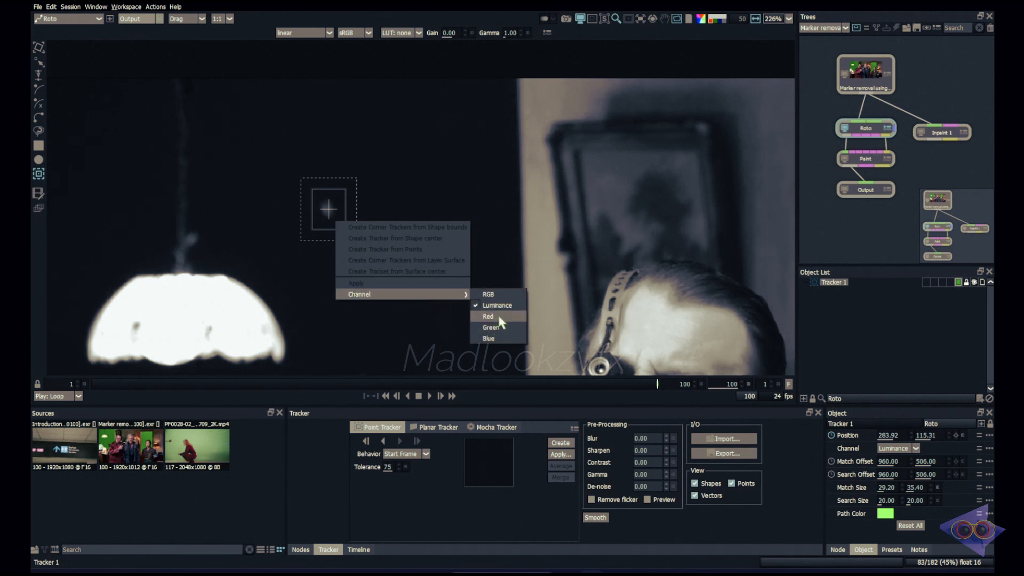
{"action": "left_click", "coordinate": [487, 316]}
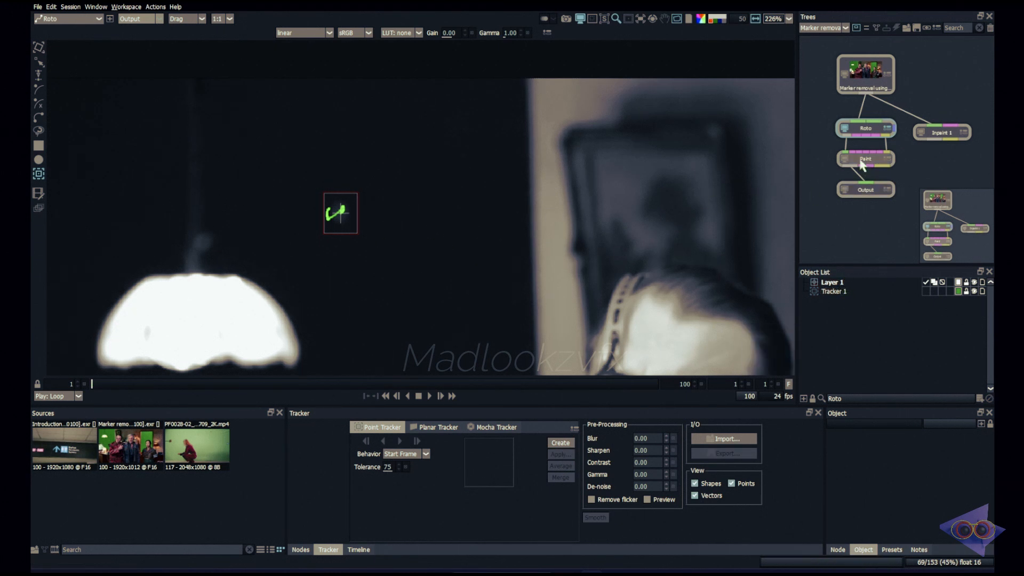
- Make the Paint node follow Layer 1 and replay match-moved Drag strokes over all frames
{"action": "left_click", "coordinate": [865, 158]}
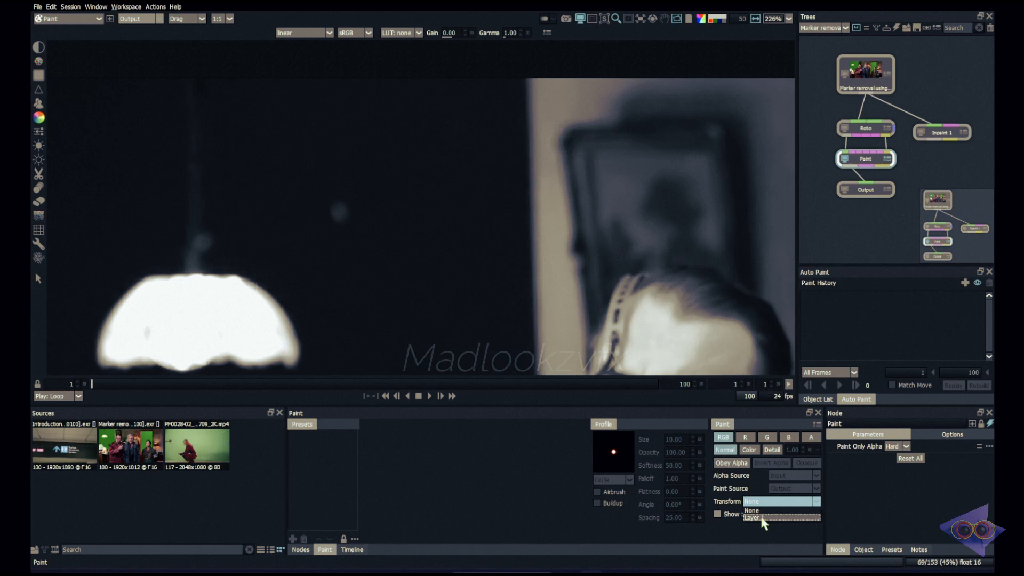
{"action": "left_click", "coordinate": [754, 520]}
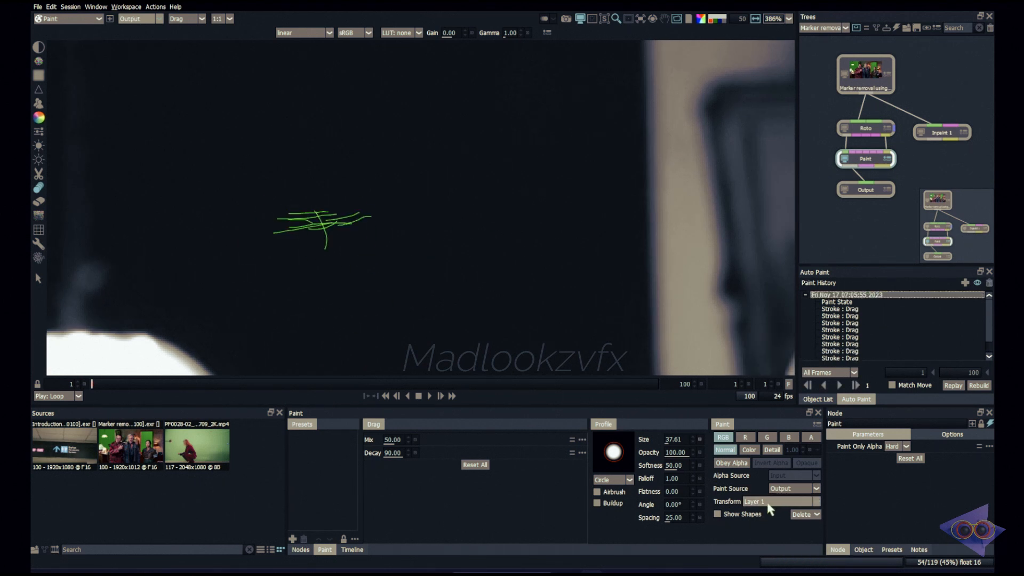
{"action": "left_click", "coordinate": [891, 385]}
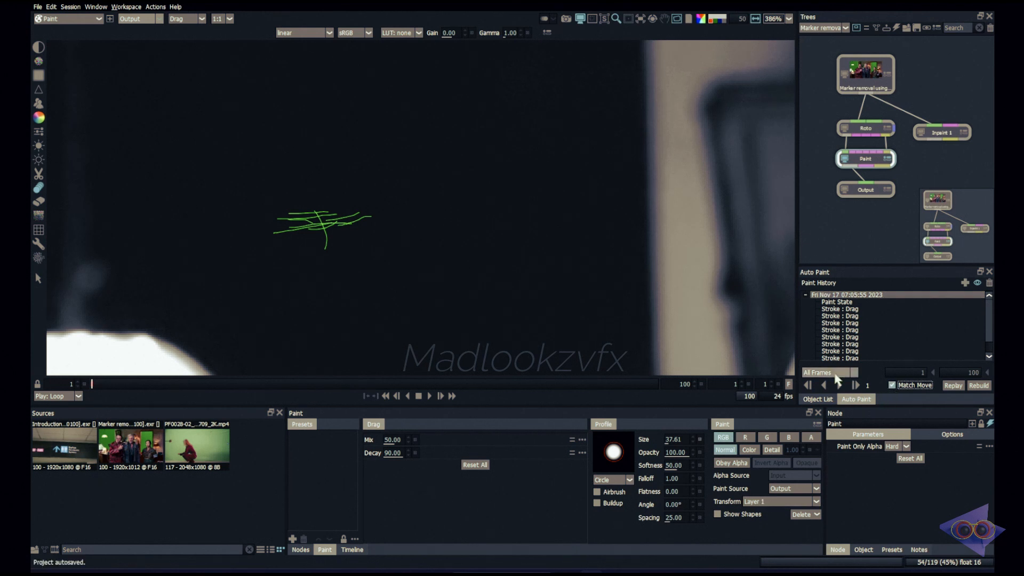
{"action": "left_click", "coordinate": [806, 294]}
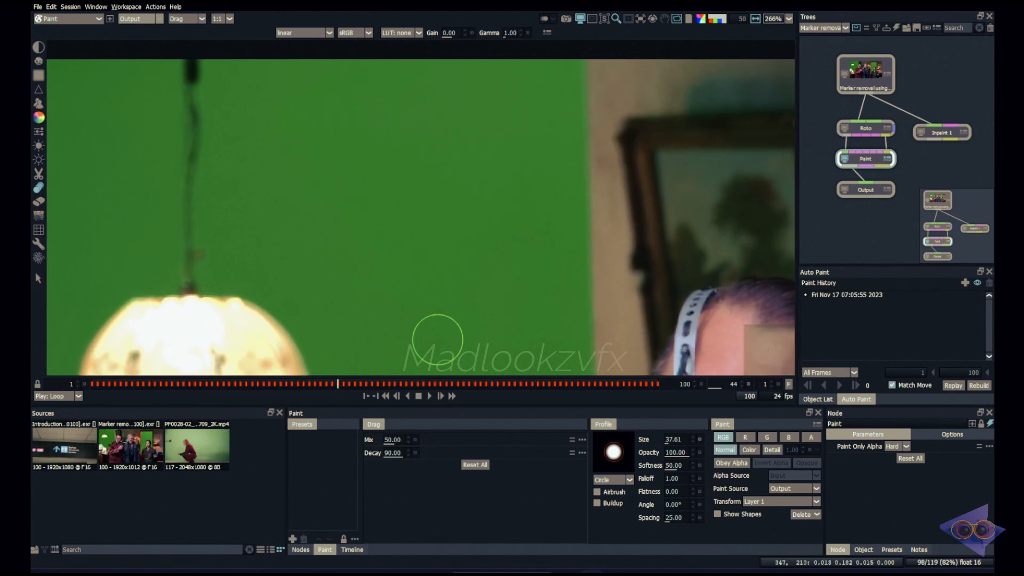
{"action": "mouse_move", "coordinate": [595, 246]}
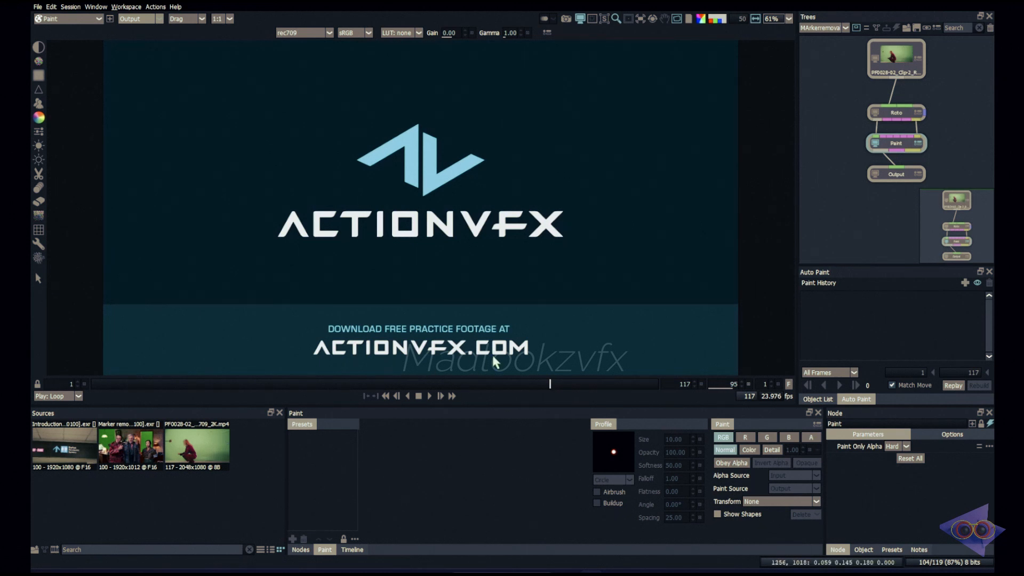
{"action": "mouse_move", "coordinate": [491, 271]}
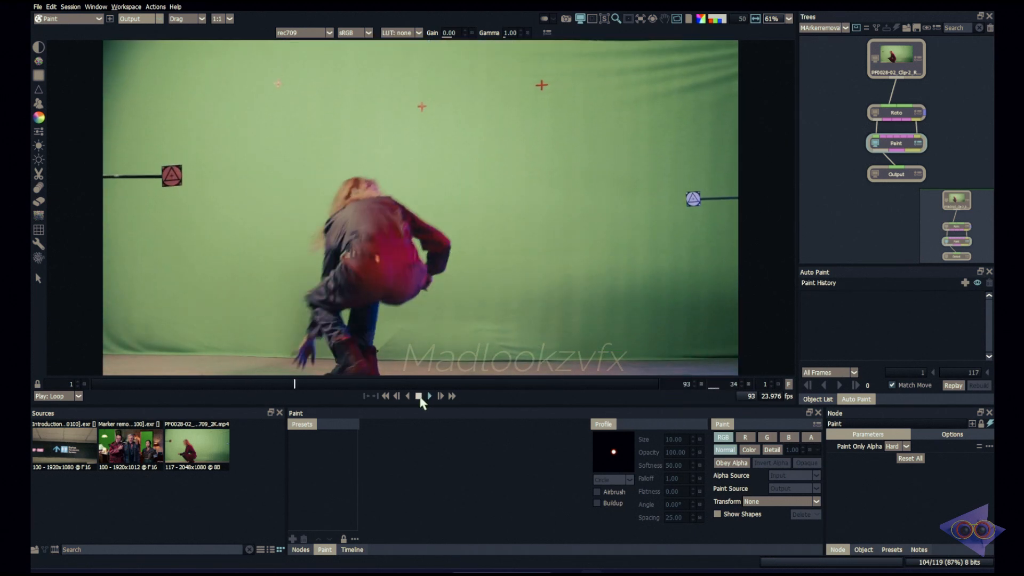
{"action": "left_click", "coordinate": [428, 396]}
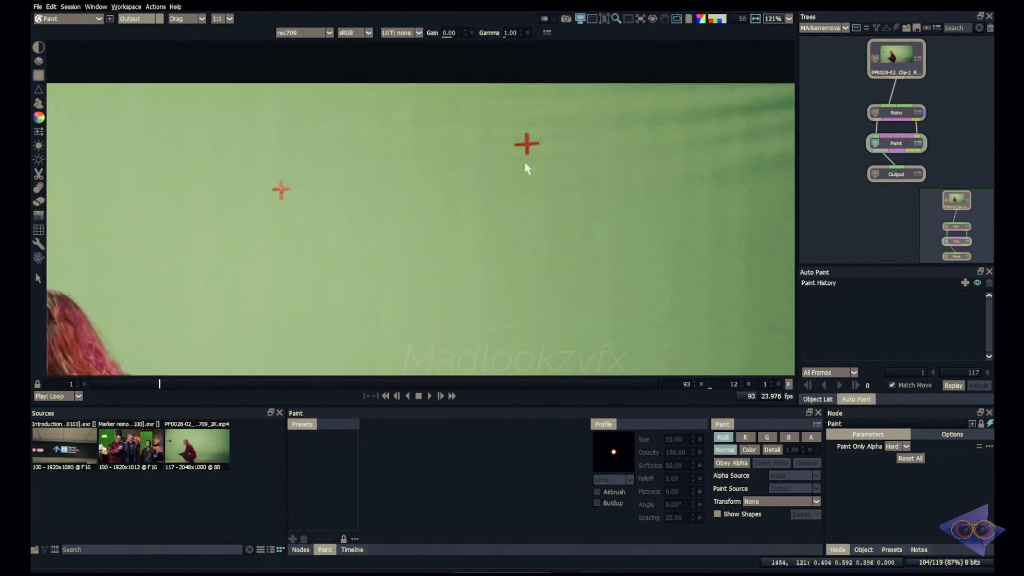
{"action": "mouse_move", "coordinate": [539, 159]}
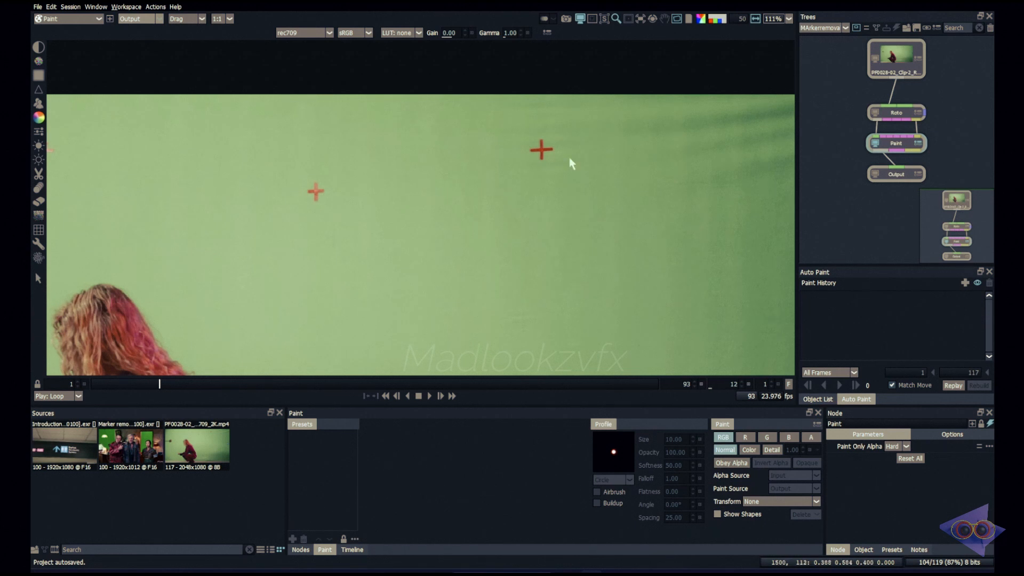
{"action": "mouse_move", "coordinate": [539, 174]}
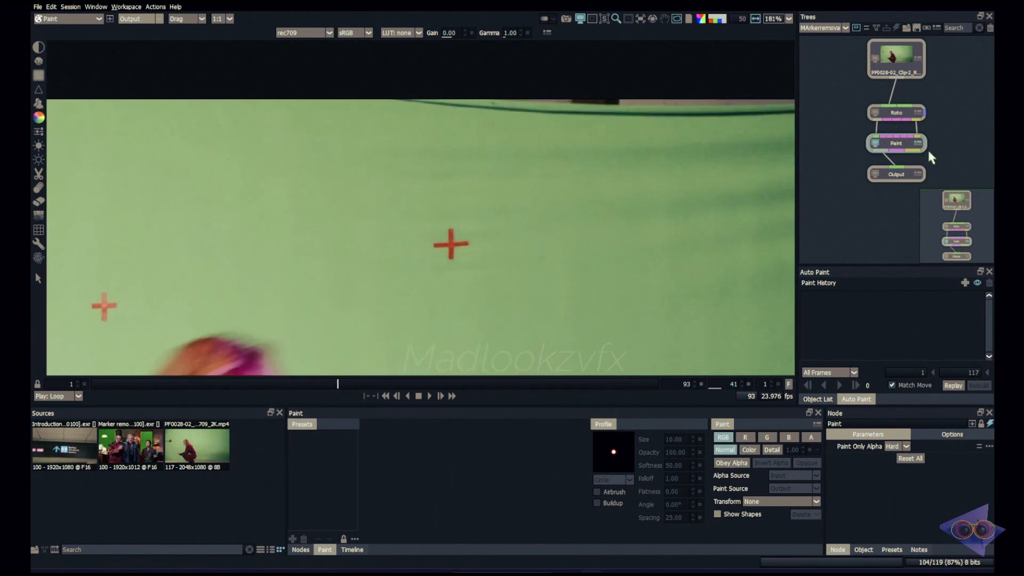
- Track the cross-shaped marker forward on the red channel in the Roto node
{"action": "left_click", "coordinate": [896, 112]}
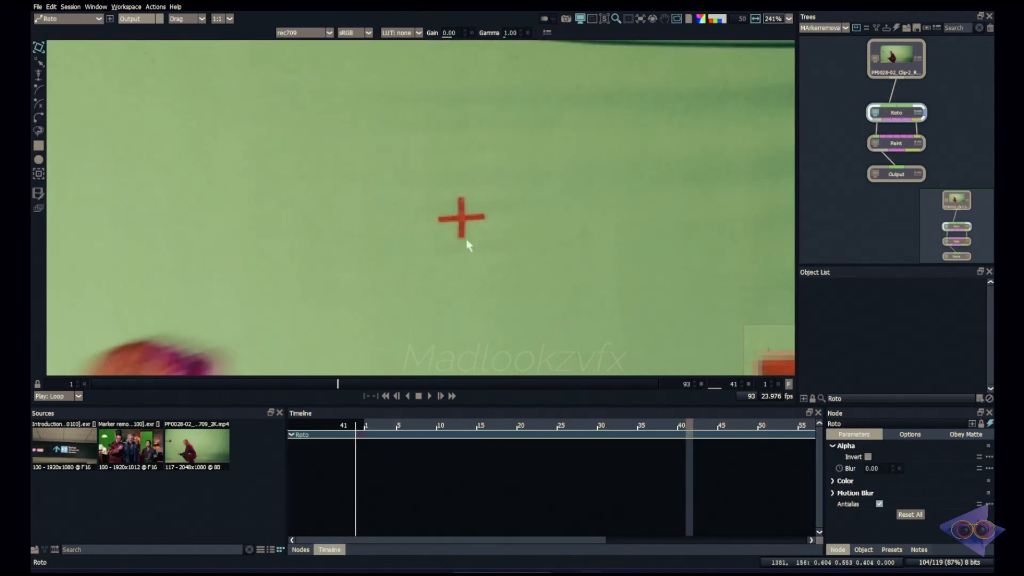
{"action": "mouse_move", "coordinate": [475, 217]}
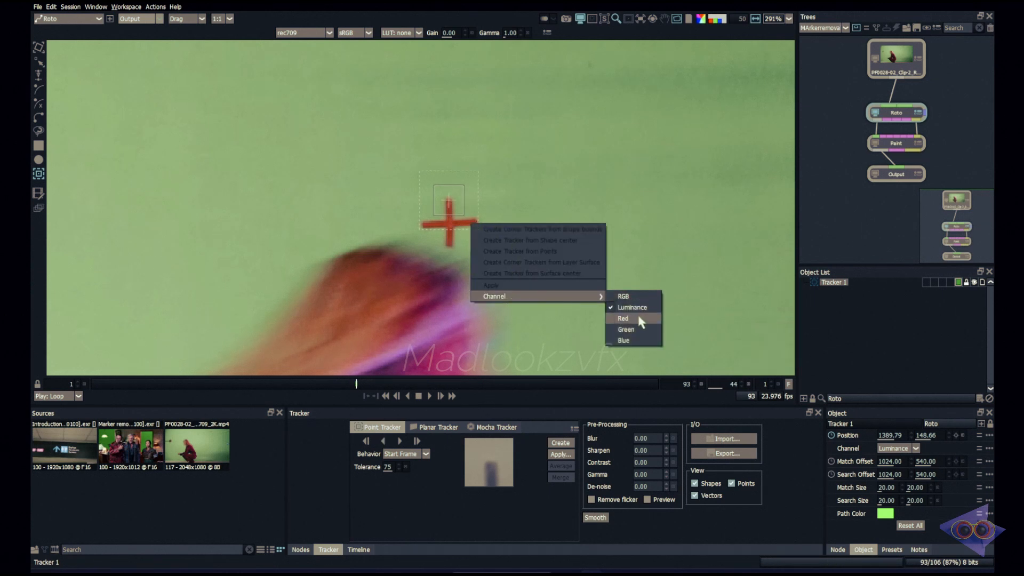
{"action": "left_click", "coordinate": [621, 317]}
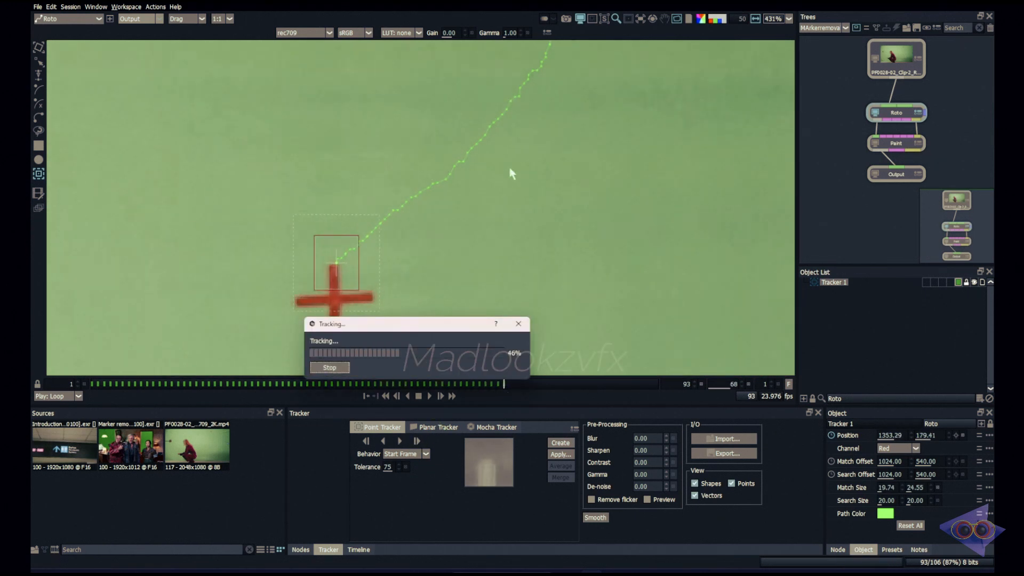
{"action": "left_click", "coordinate": [896, 143]}
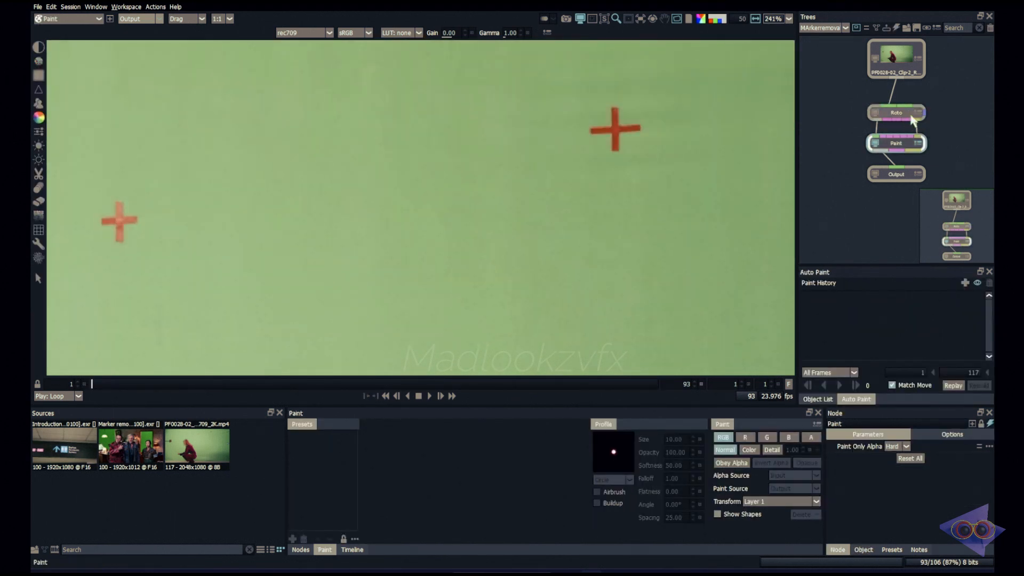
- Match-move Layer 1 to both trackers with Position, Scaling and Rotation enabled
{"action": "left_click", "coordinate": [896, 112]}
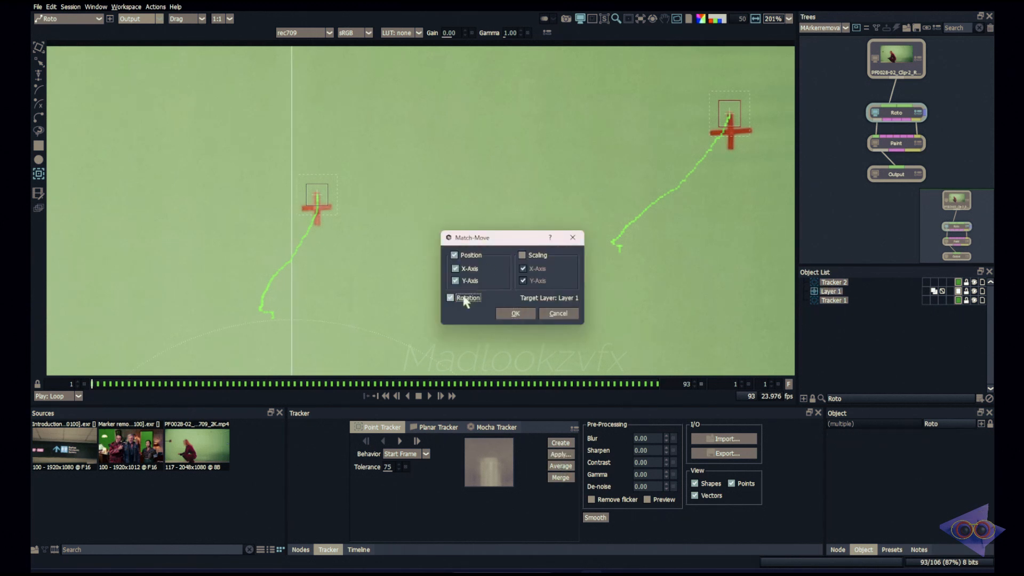
{"action": "left_click", "coordinate": [523, 255]}
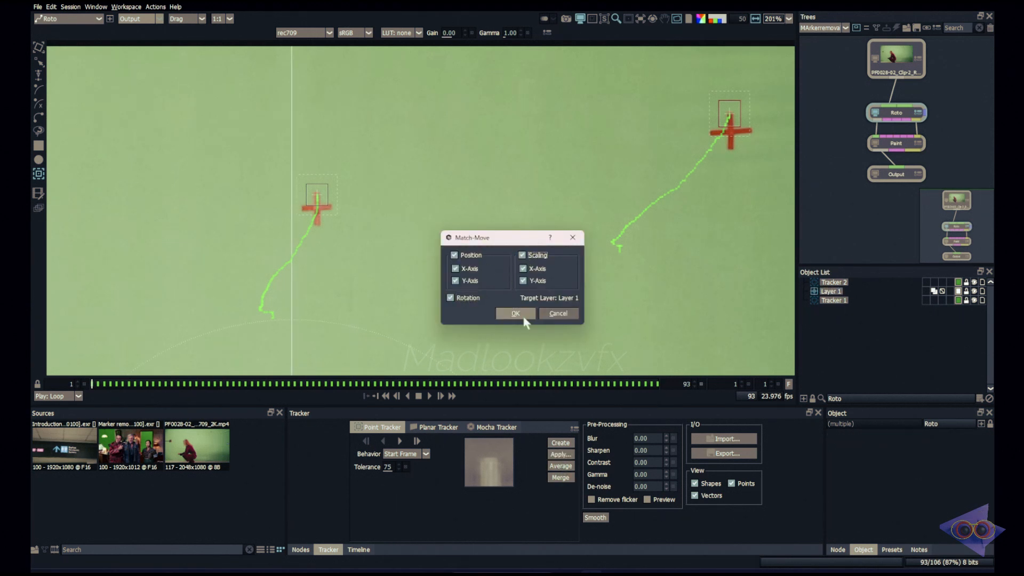
{"action": "left_click", "coordinate": [514, 313]}
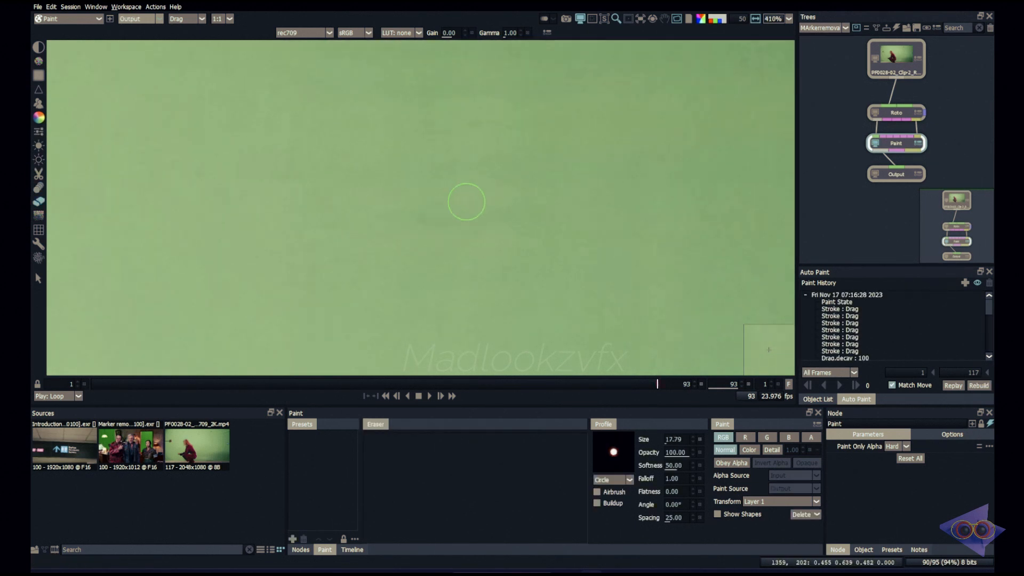
{"action": "mouse_move", "coordinate": [403, 203]}
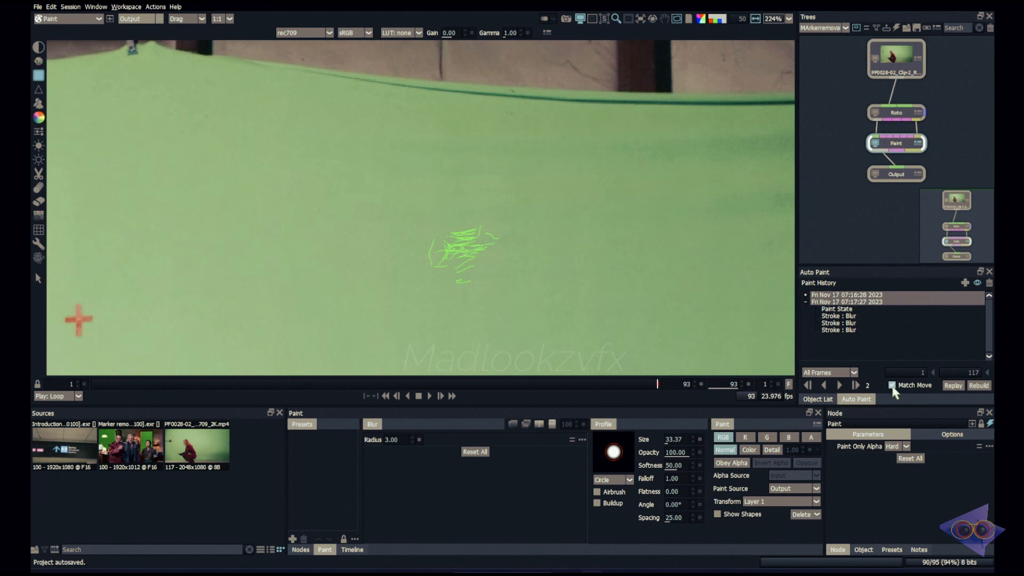
{"action": "mouse_move", "coordinate": [824, 384]}
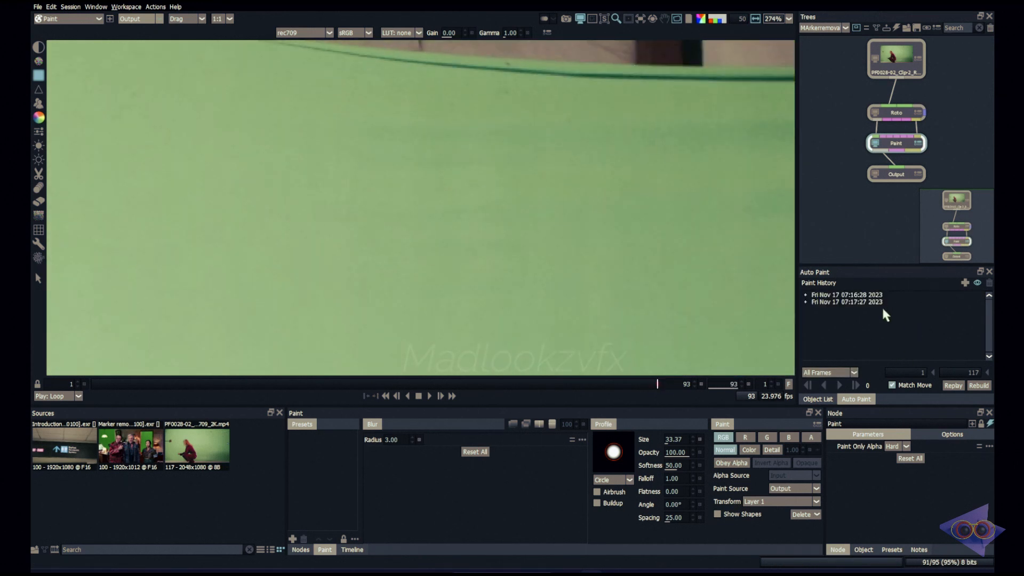
- Replay the second Paint History entry over a custom 47–93 frame range
{"action": "left_click", "coordinate": [830, 372]}
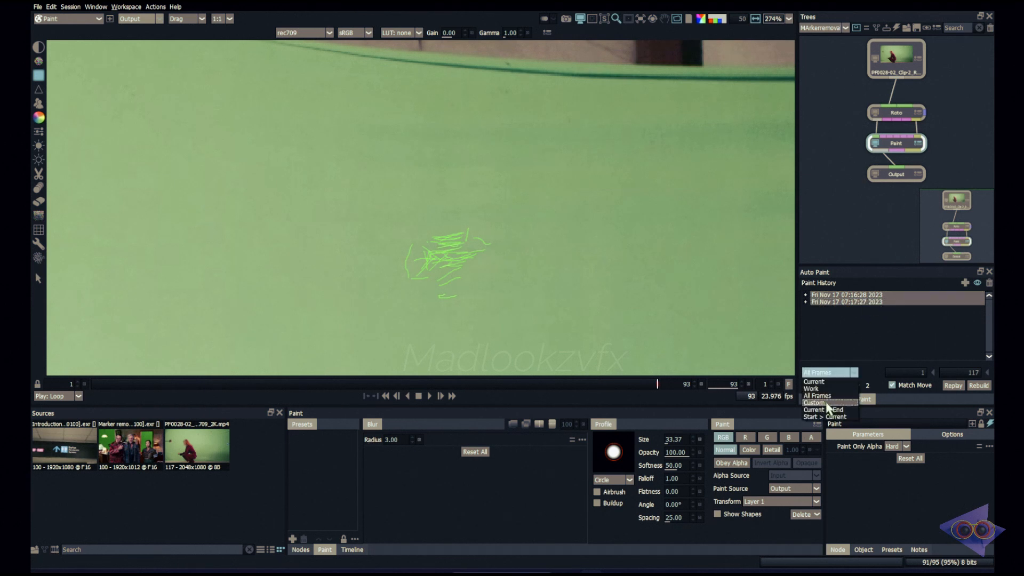
{"action": "left_click", "coordinate": [813, 403]}
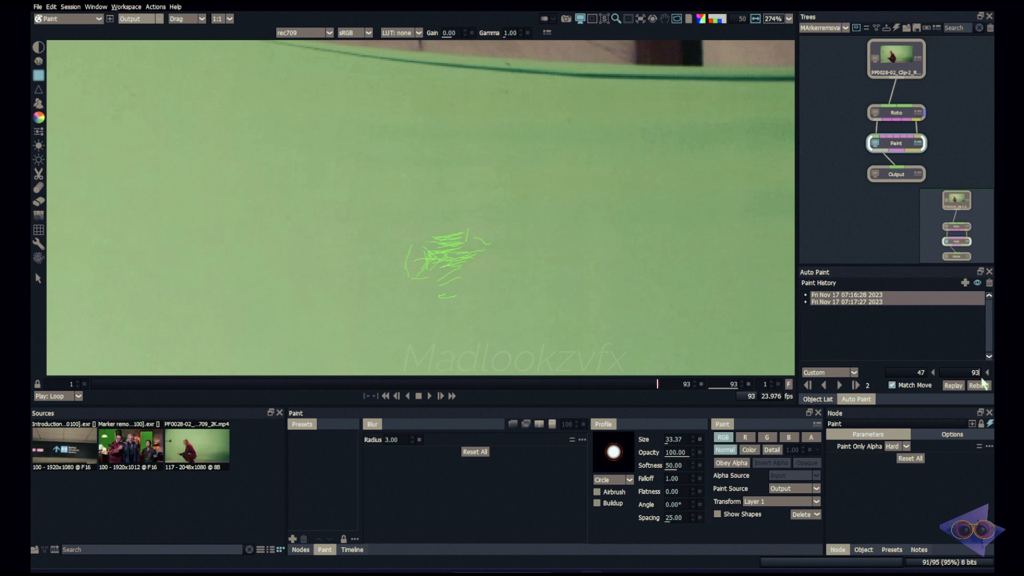
{"action": "left_click", "coordinate": [951, 385]}
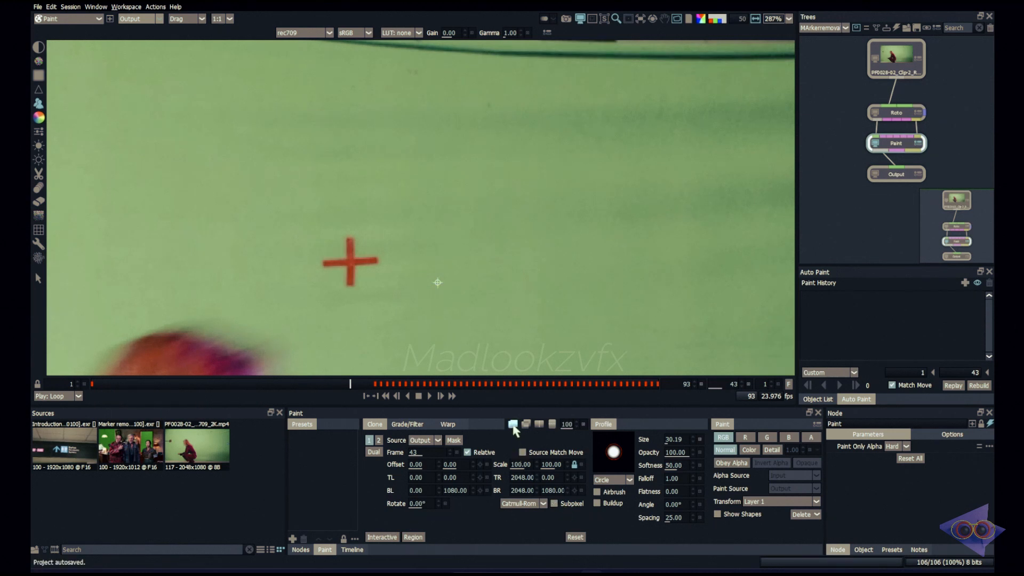
{"action": "mouse_move", "coordinate": [452, 452]}
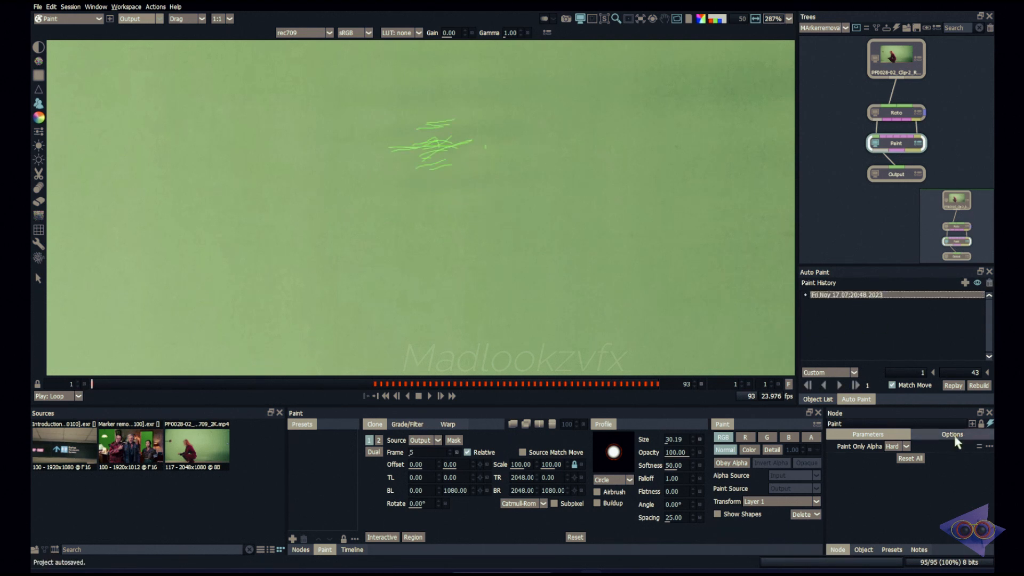
{"action": "mouse_move", "coordinate": [946, 385]}
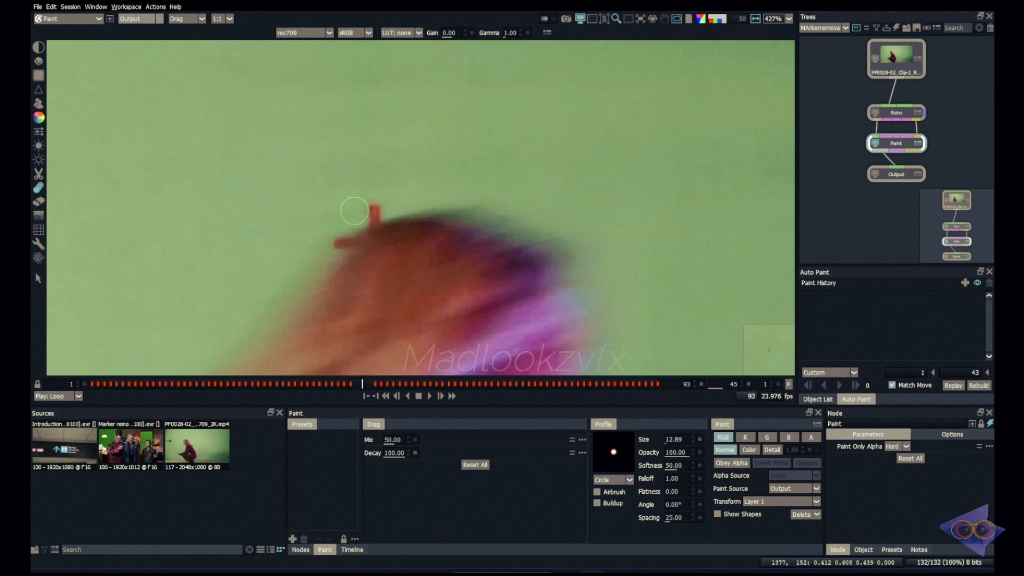
- Smear paint the marker beside the hair, then return to the Clone brush
{"action": "left_click_drag", "start_coordinate": [352, 212], "coordinate": [382, 234]}
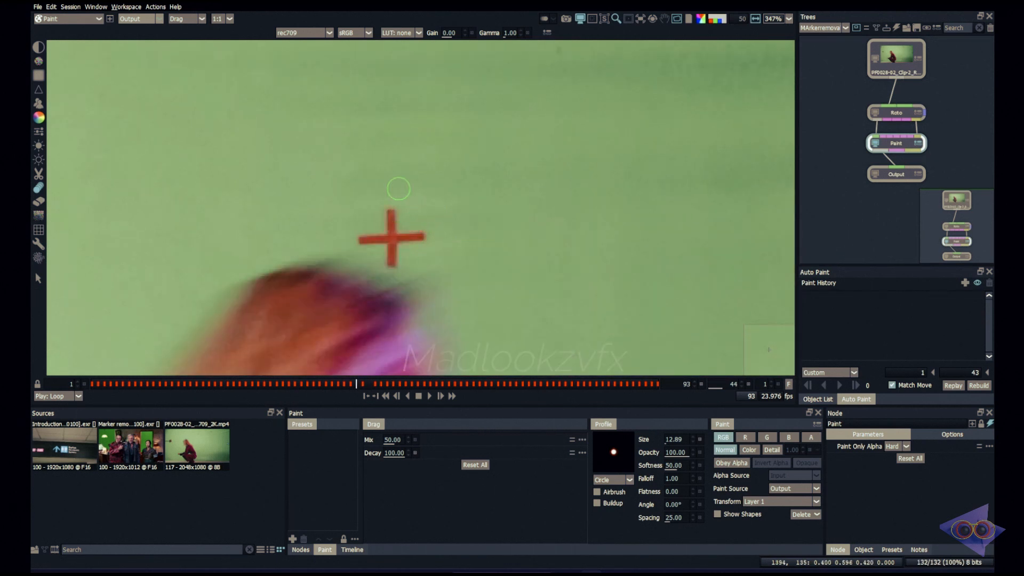
{"action": "left_click", "coordinate": [373, 423]}
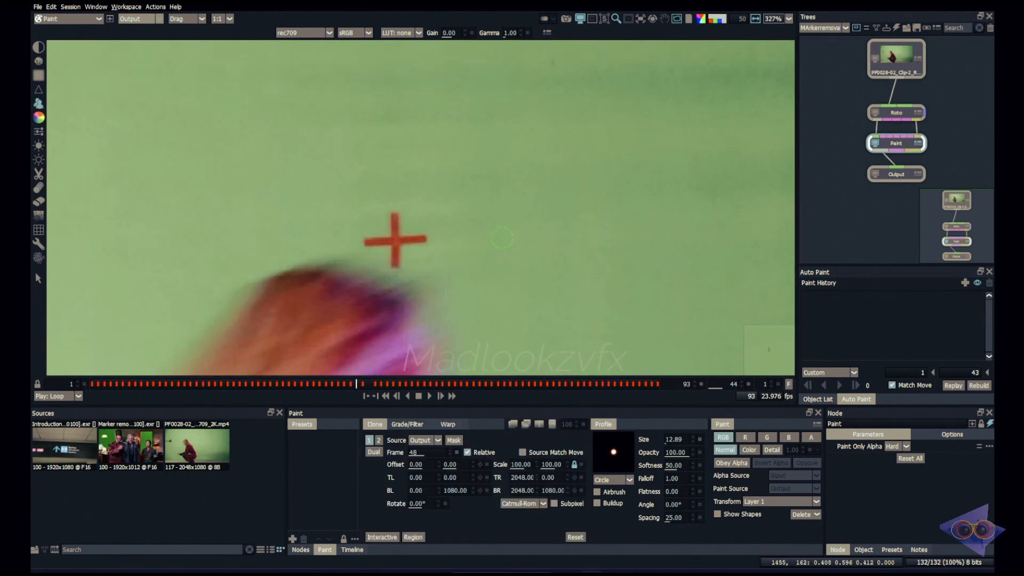